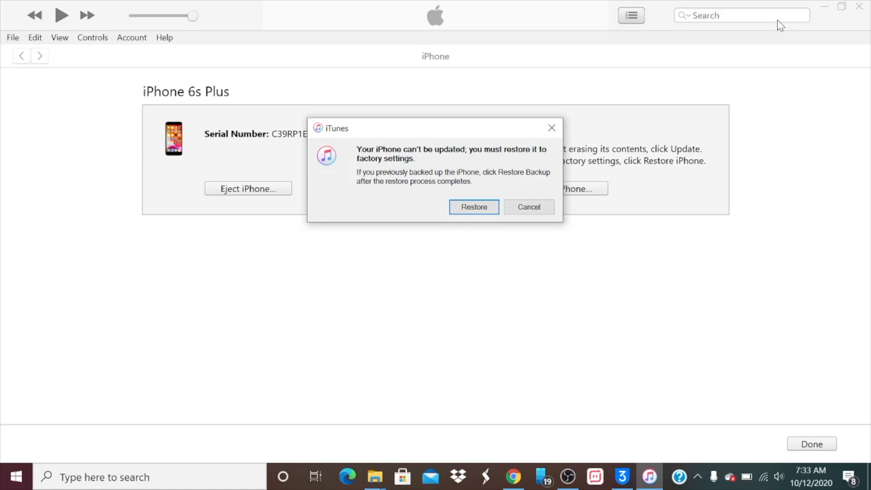
mouse_move(793, 75)
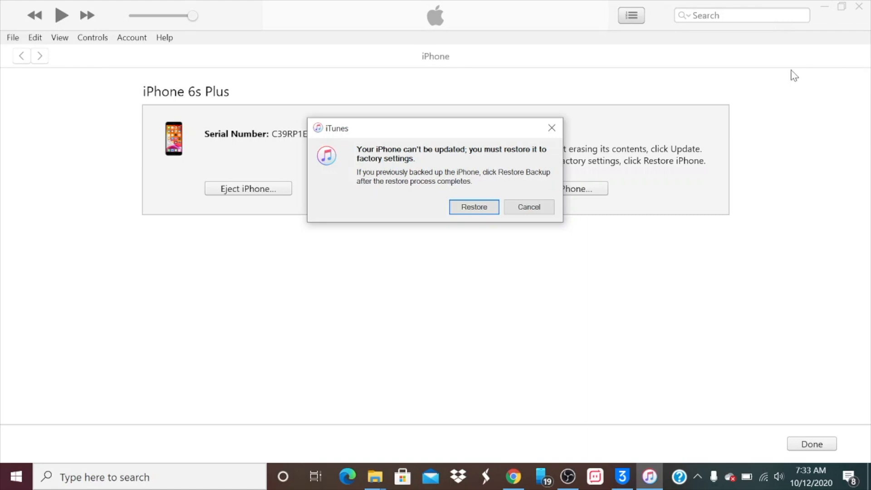
Dismiss the must-restore warning and confirm restoring the iPhone to factory settings in iTunes
click(527, 207)
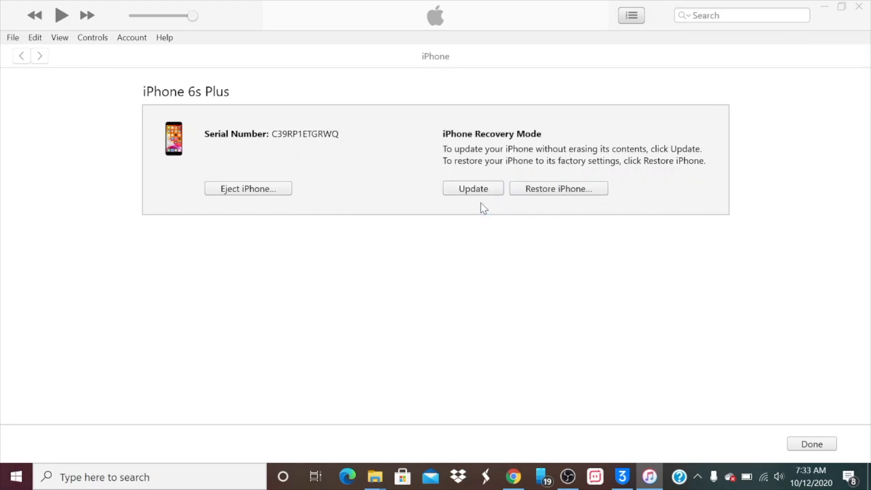
click(558, 188)
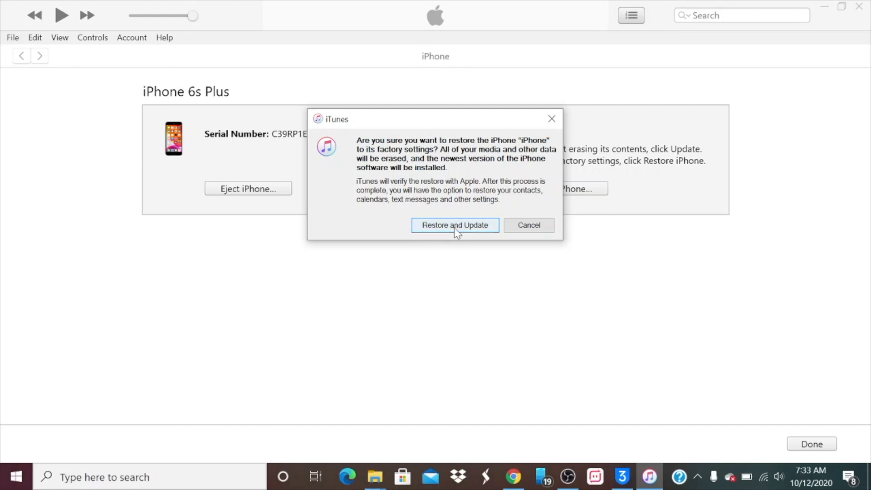
click(455, 225)
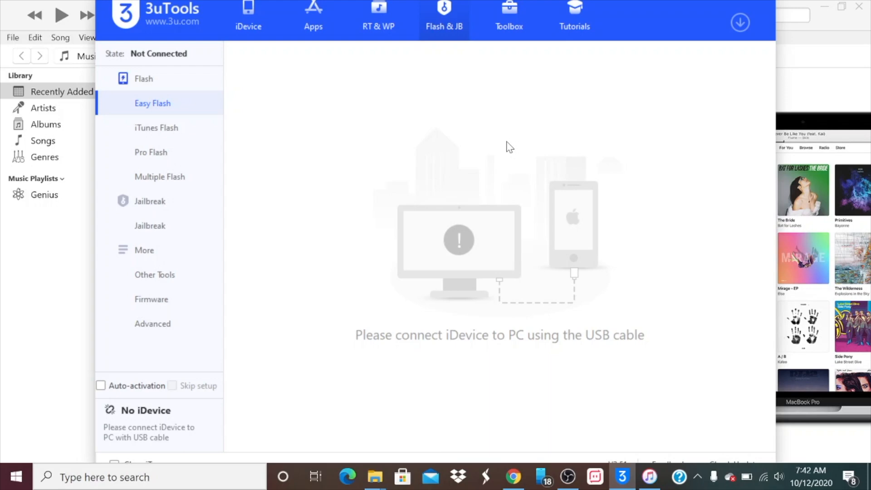
mouse_move(458, 141)
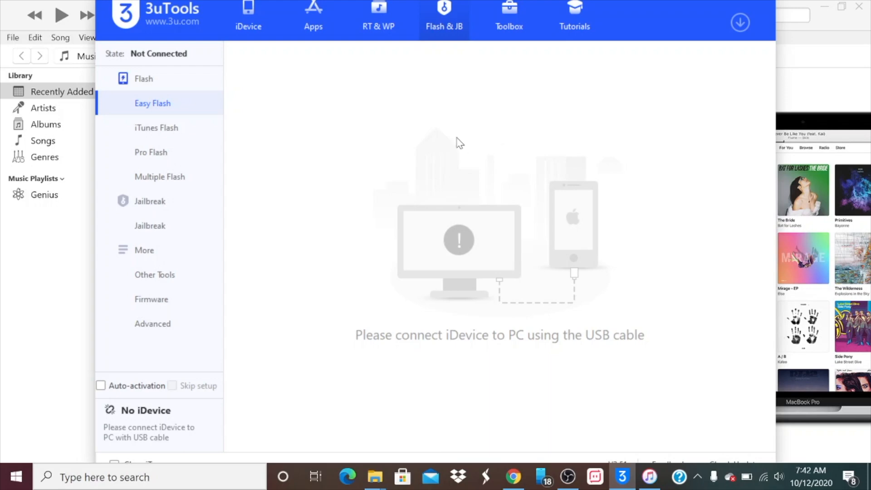
View the recovery-mode iPhone 6s Plus details under iDevice and proceed with Go Flash
click(248, 16)
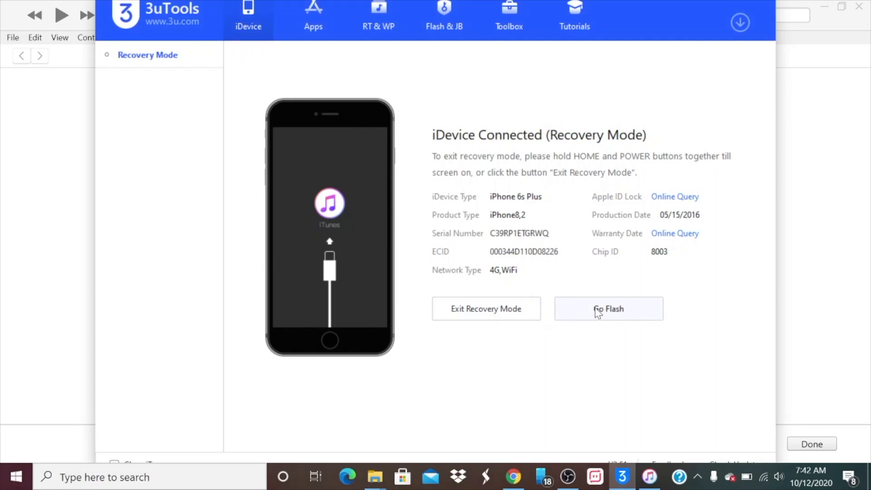
mouse_move(490, 334)
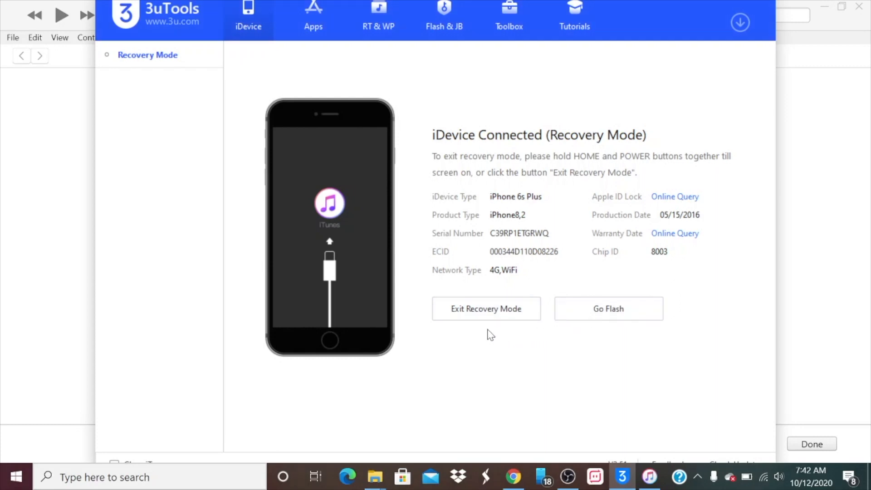
mouse_move(478, 318)
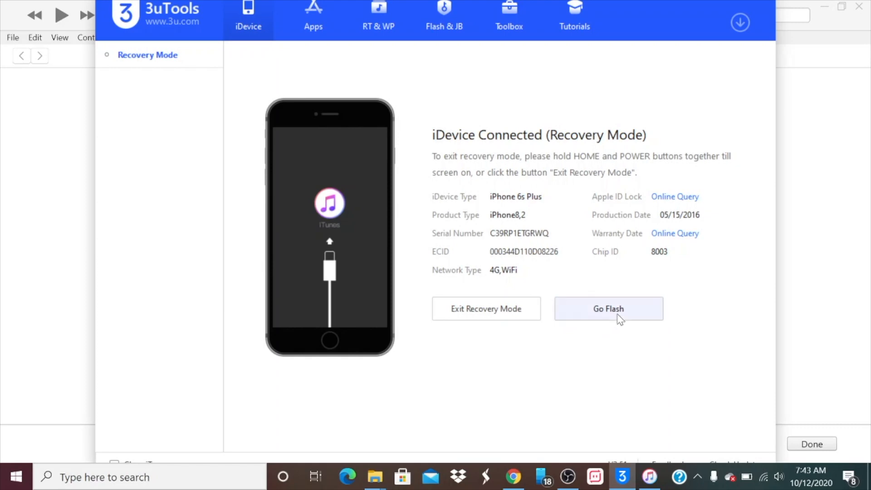
click(608, 309)
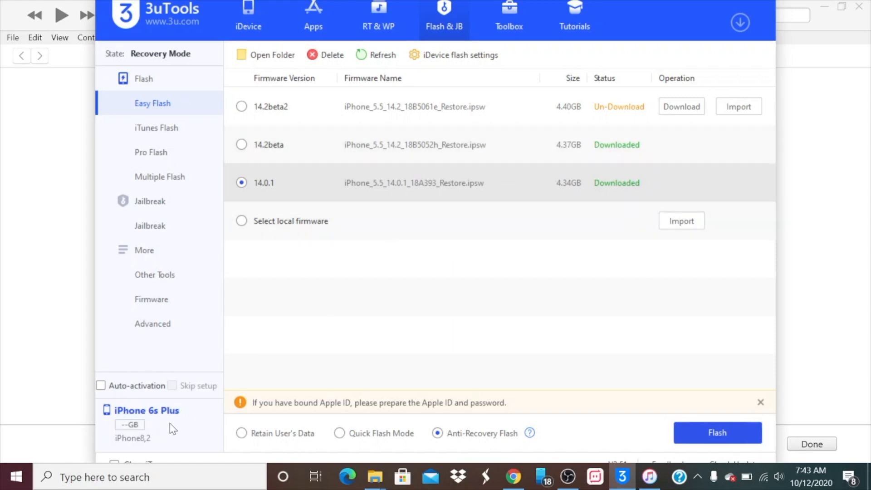
mouse_move(433, 204)
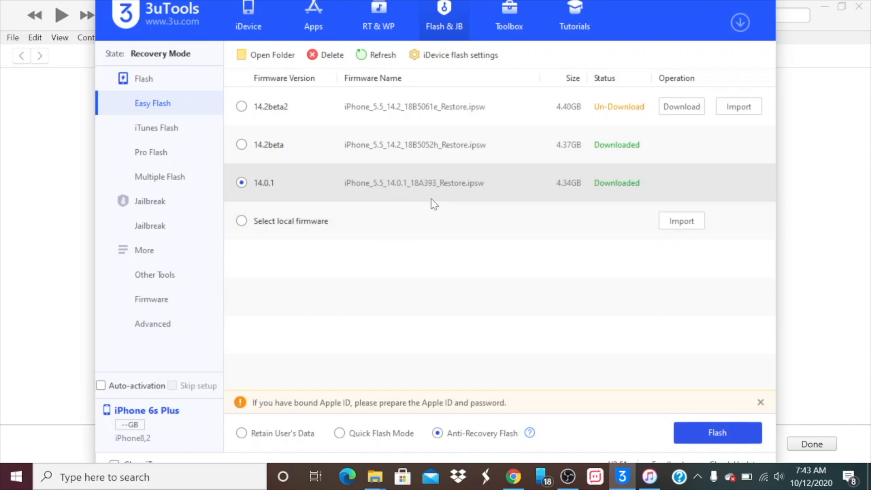
mouse_move(416, 195)
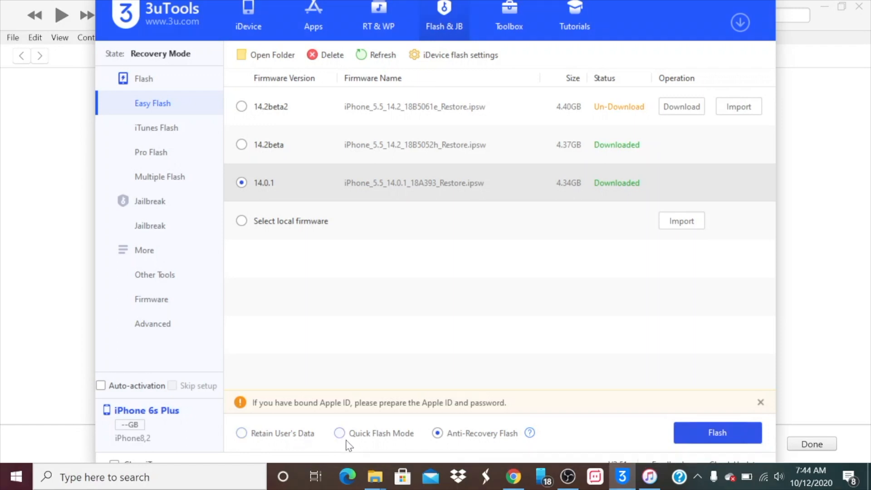
mouse_move(361, 437)
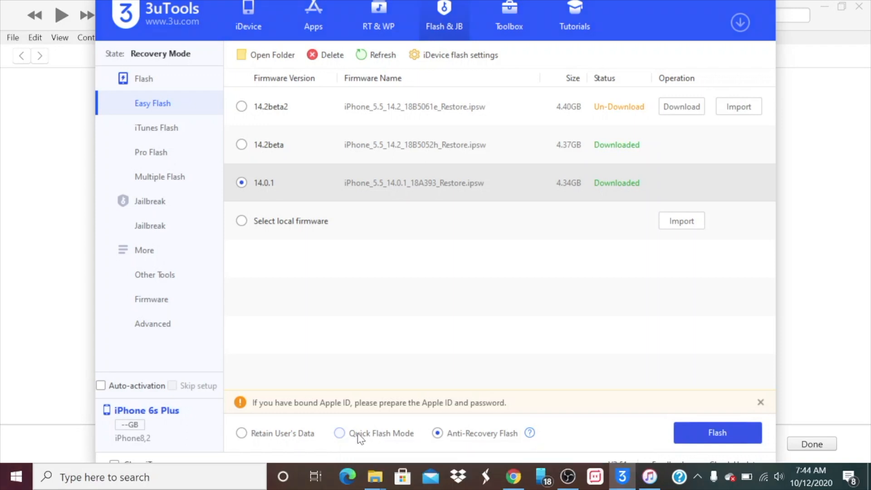
mouse_move(367, 438)
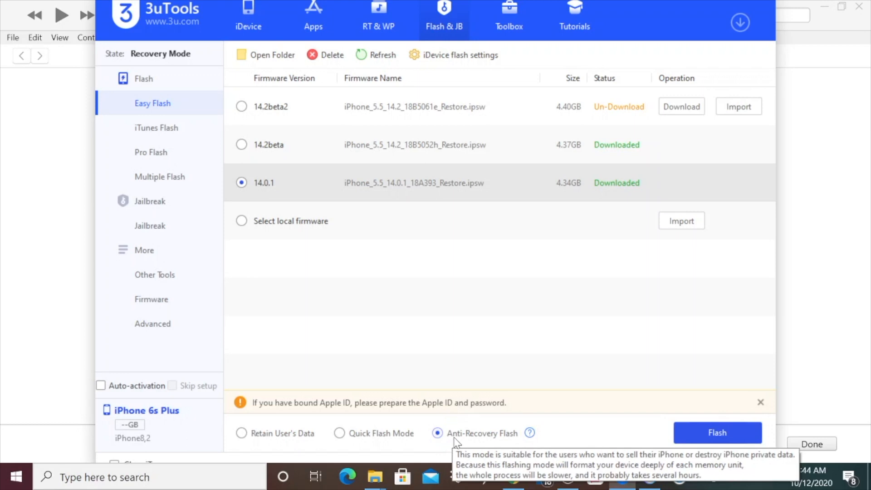
mouse_move(507, 441)
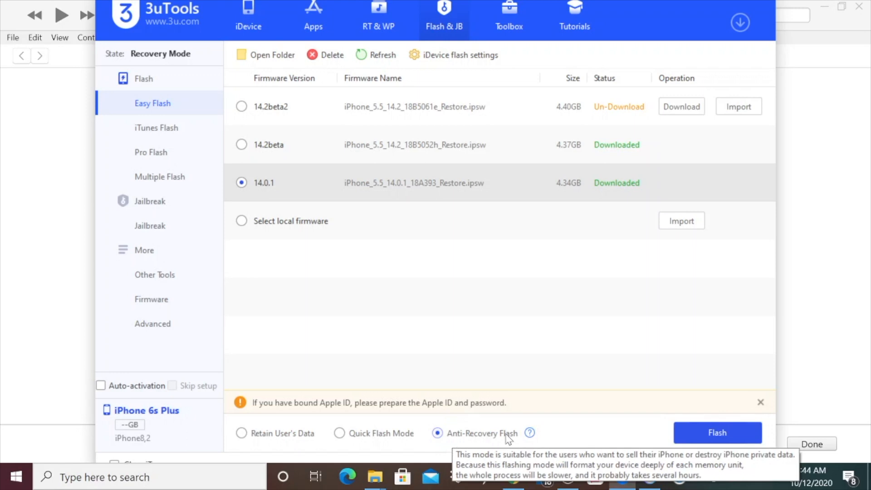
mouse_move(528, 433)
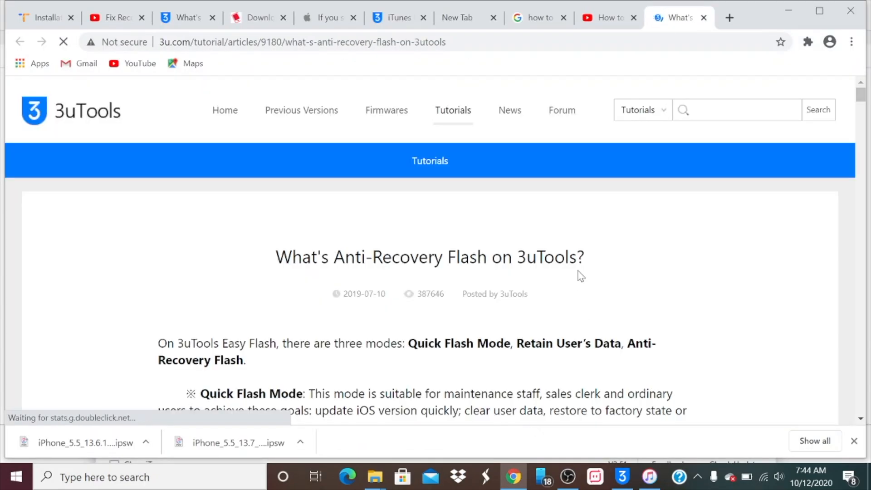
Scroll through the Chrome article describing the three 3uTools flash modes
scroll(down, 3)
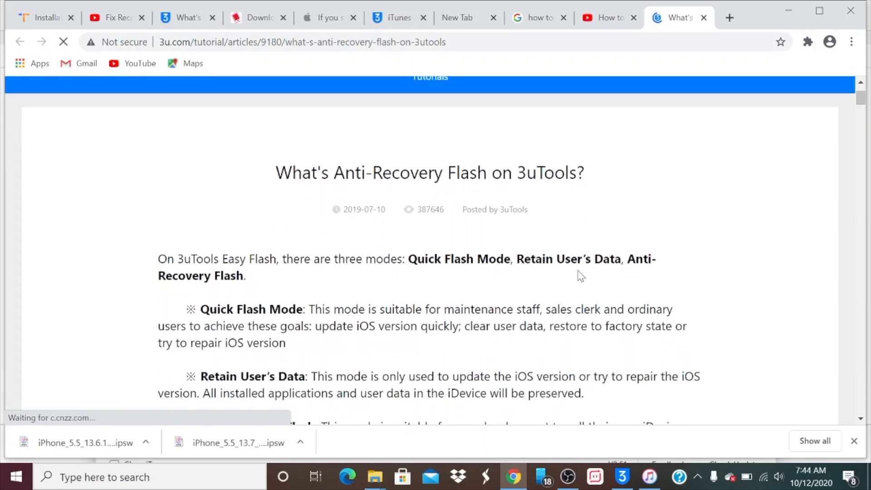
scroll(down, 3)
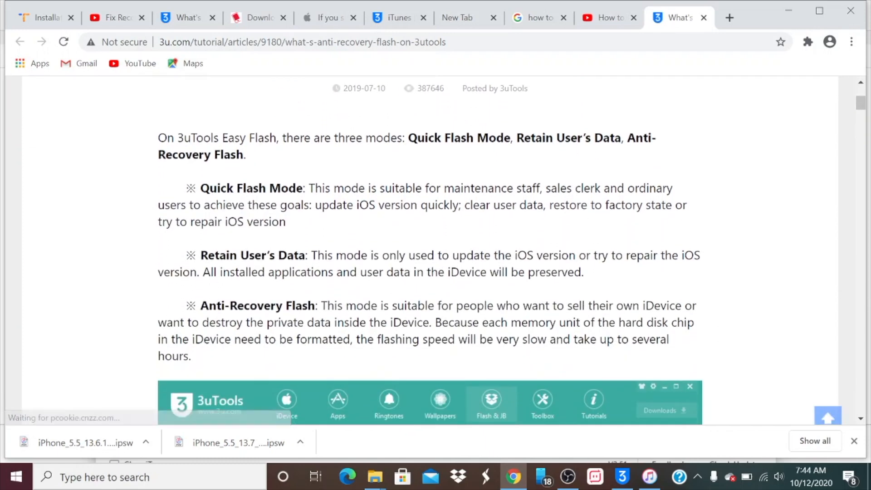
scroll(down, 3)
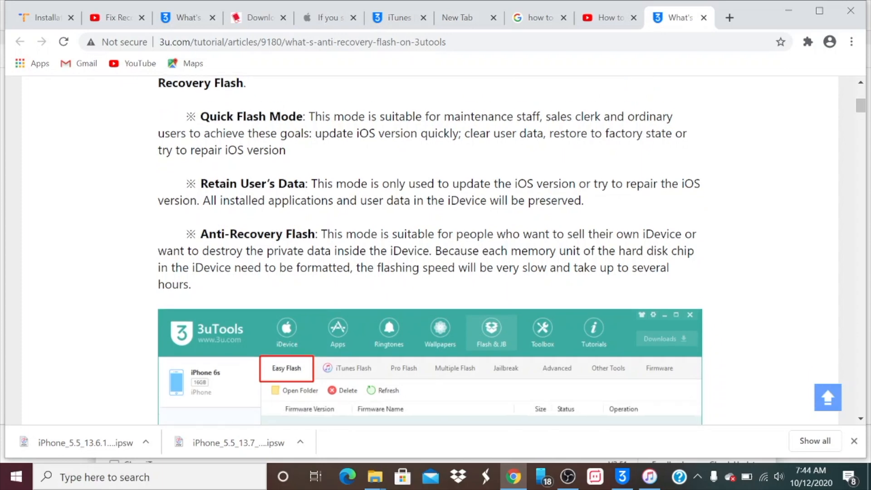
scroll(down, 3)
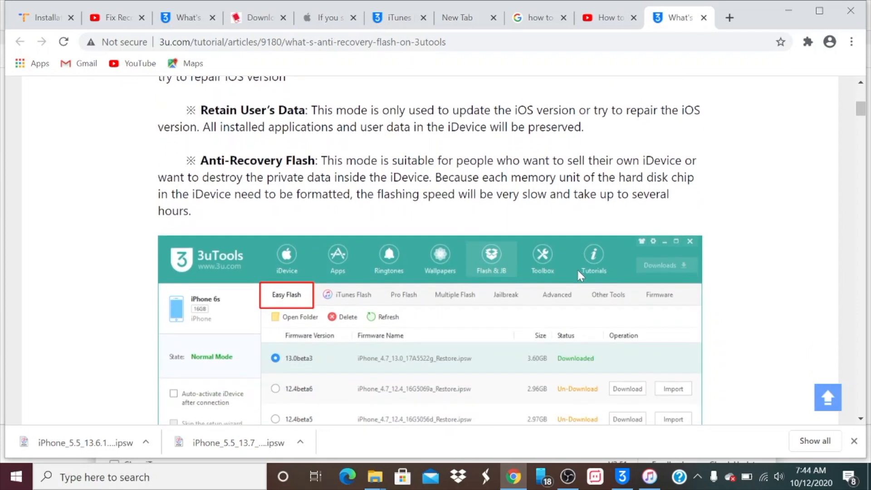
scroll(down, 3)
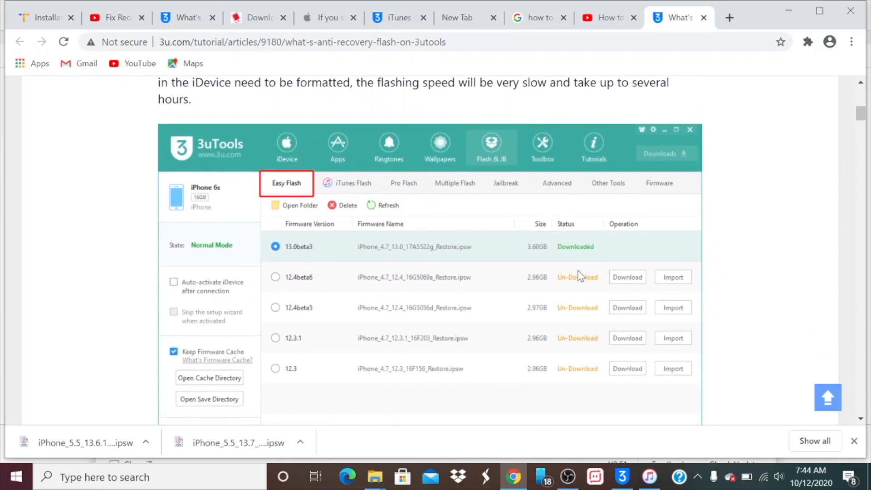
scroll(down, 3)
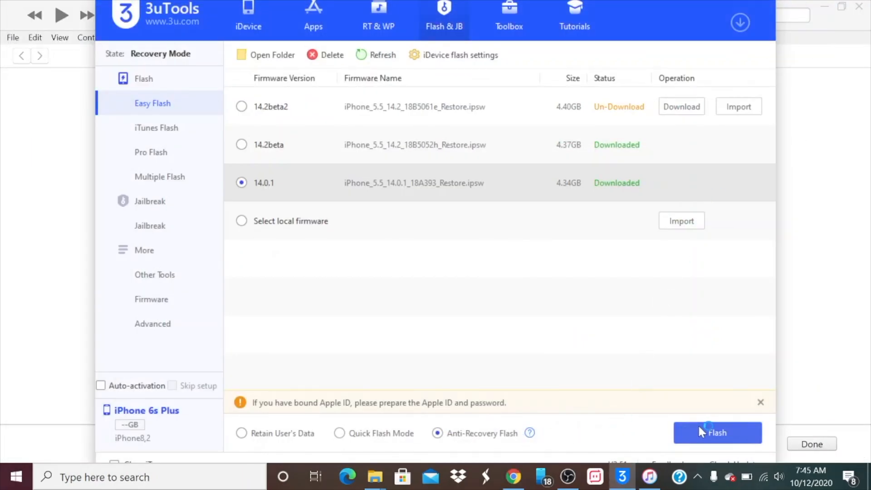
Start flashing iOS 14.0.1 and confirm the Easy Flash Reminder to begin the anti-recovery flash
click(717, 433)
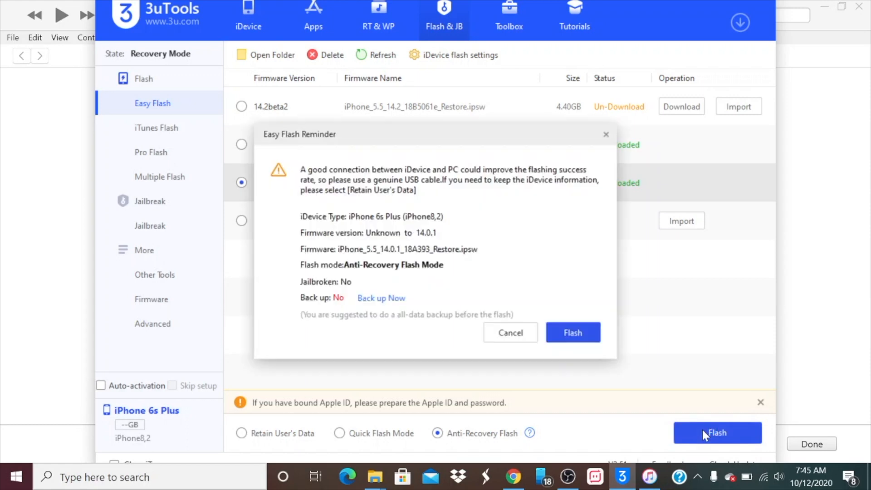
mouse_move(359, 240)
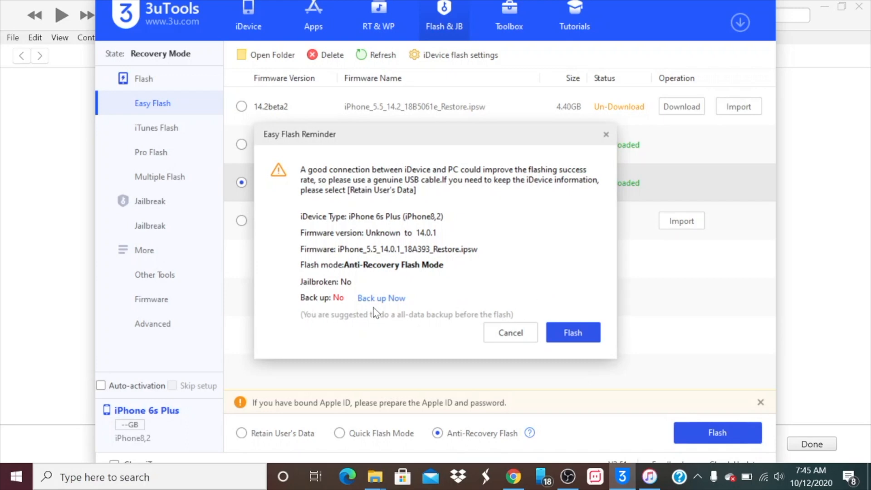
mouse_move(381, 299)
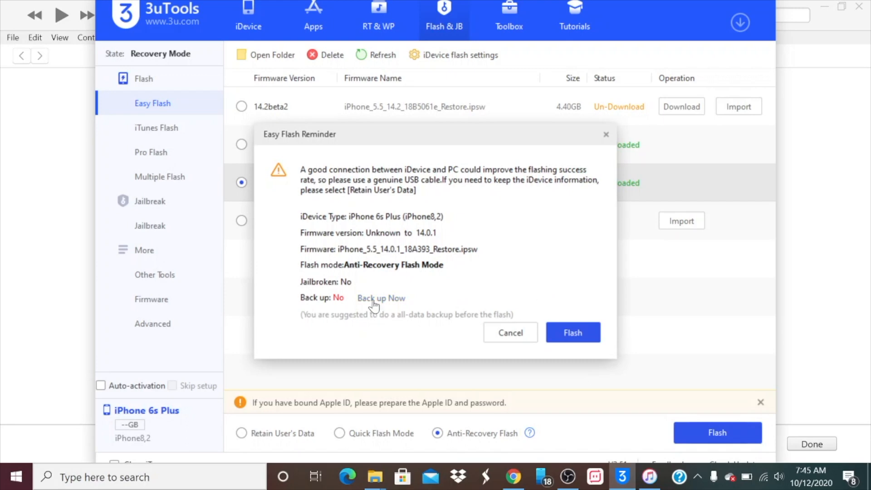
click(573, 332)
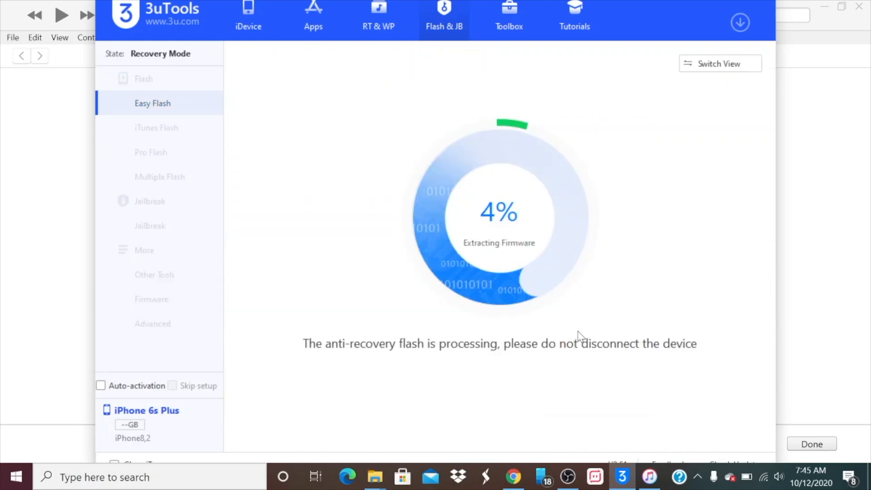